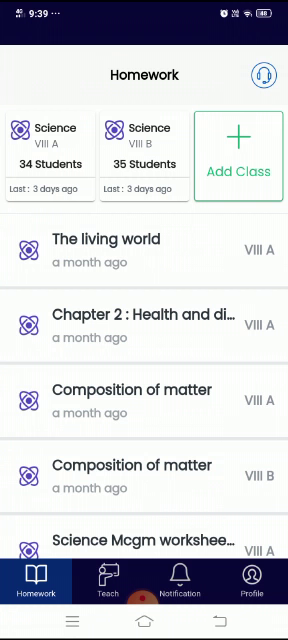
# Open the Add Class form from the Add Class card on the Homework screen.
pyautogui.click(237, 155)
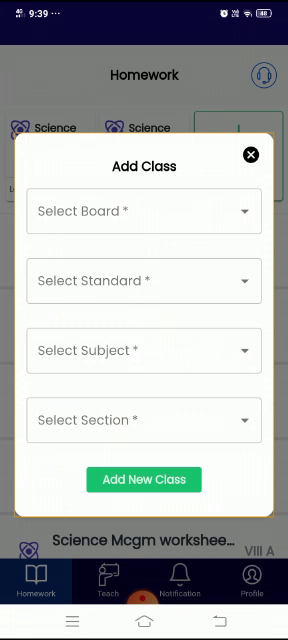
# Fill the class form: State Board (Maharashtra), Standard VII, Subject Science, Section A.
pyautogui.click(144, 211)
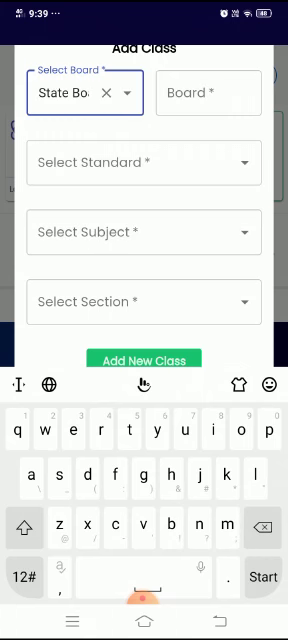
pyautogui.click(143, 162)
pyautogui.write('VII')
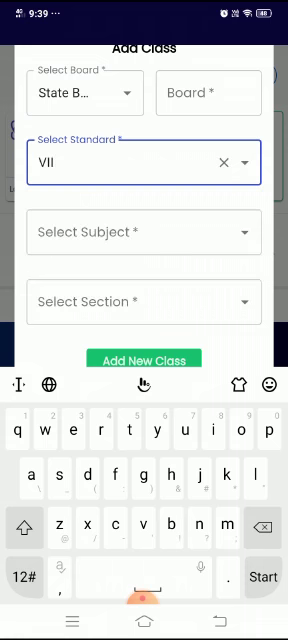
pyautogui.click(216, 93)
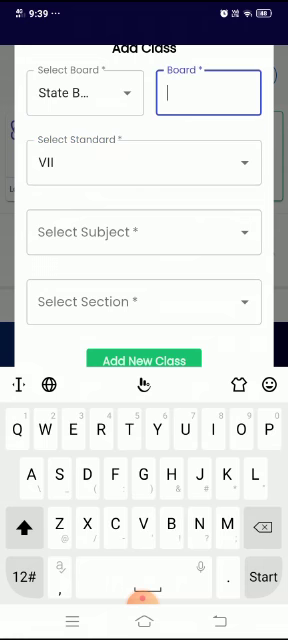
pyautogui.write('Maharastra')
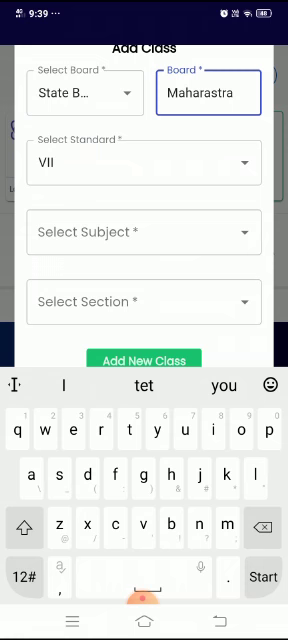
pyautogui.click(143, 231)
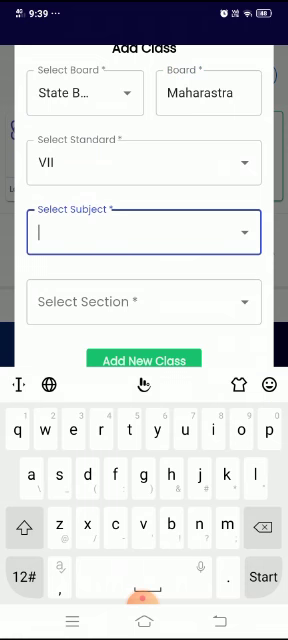
pyautogui.write('sci')
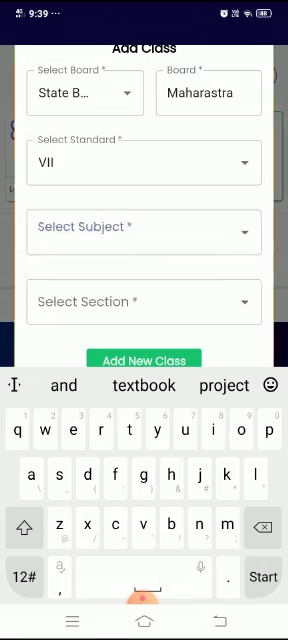
pyautogui.click(144, 231)
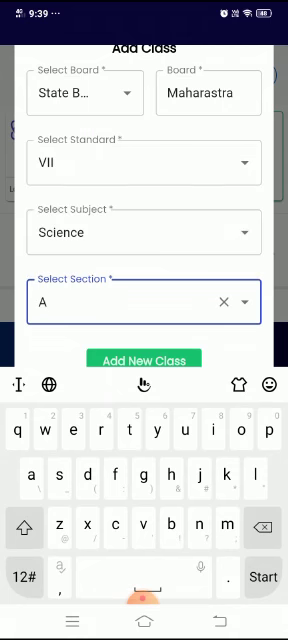
pyautogui.click(143, 360)
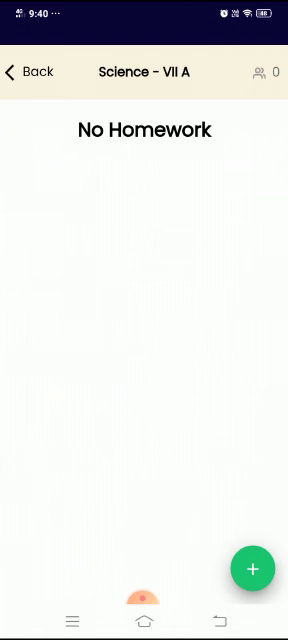
# Add a new homework for Science VII A and title it 'Pollution'.
pyautogui.click(251, 568)
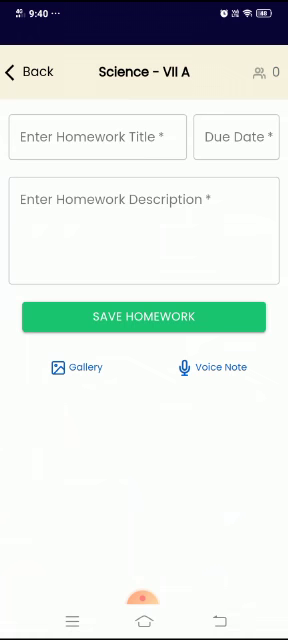
pyautogui.click(97, 137)
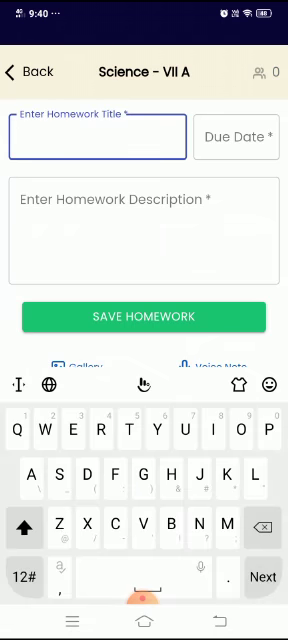
pyautogui.write('Pollution')
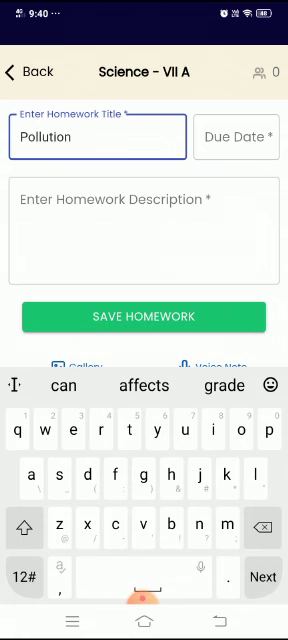
pyautogui.write('Jgx')
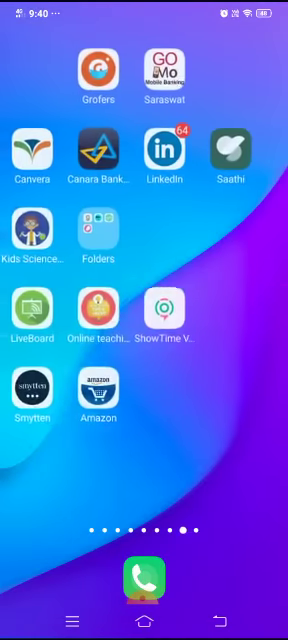
# Find the 'sada' WhatsApp chat and copy the Pollution lesson message.
pyautogui.hscroll(-3)
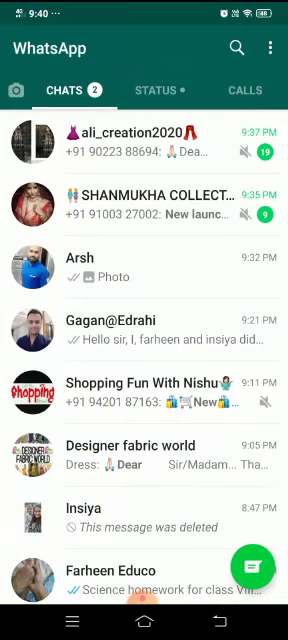
pyautogui.write('sada')
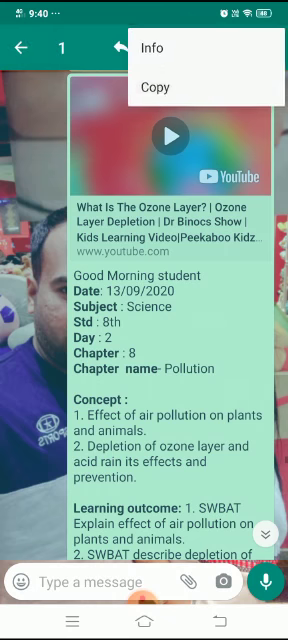
pyautogui.click(156, 87)
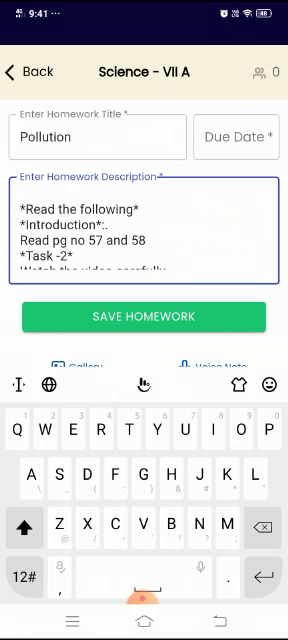
# Paste the lesson text into the homework description, editing the '*English :*' heading.
pyautogui.write('*English :*')
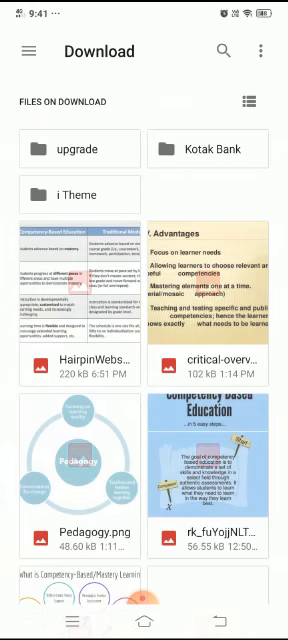
# Scroll the Download folder to find the acid rain image.
pyautogui.scroll(-3)
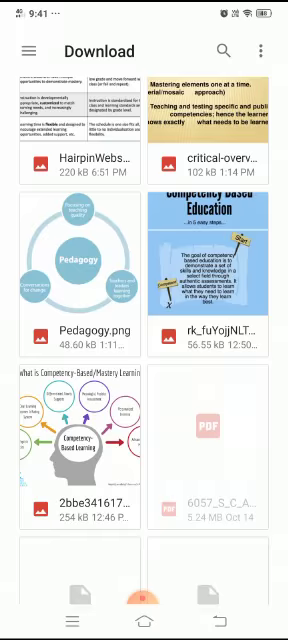
pyautogui.scroll(-3)
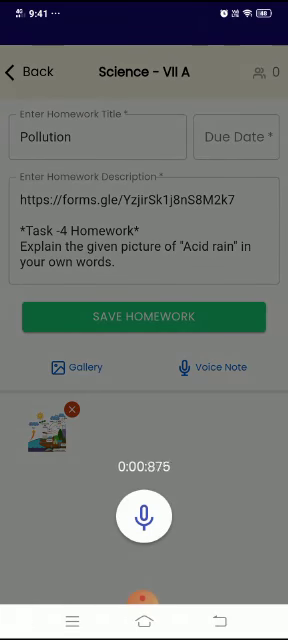
# Stop and keep the voice note, then set the due date to Oct 22.
pyautogui.click(144, 517)
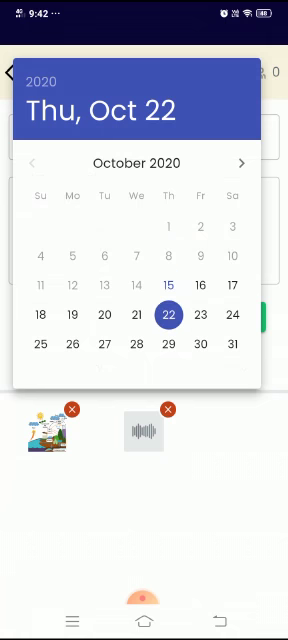
pyautogui.click(174, 313)
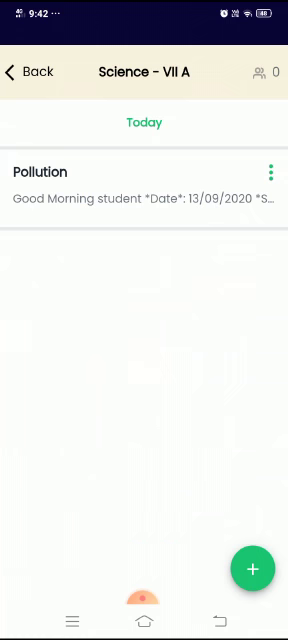
# Share the Pollution homework from its menu and choose WhatsApp.
pyautogui.click(269, 163)
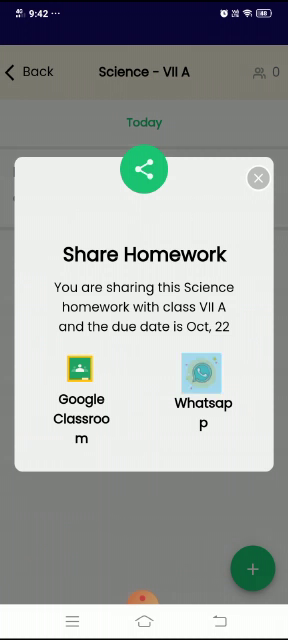
pyautogui.click(203, 381)
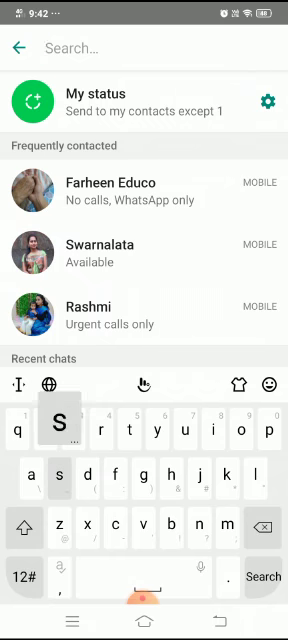
# Search for Sadaf and send the prefilled EdRahi homework link.
pyautogui.write('sada')
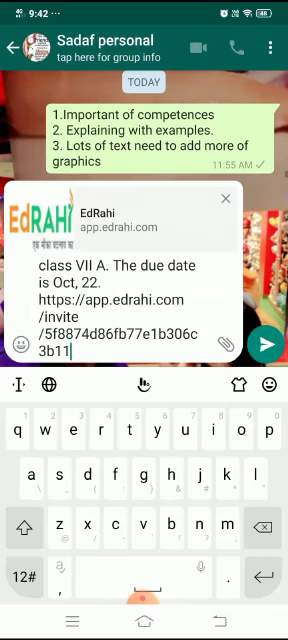
pyautogui.click(267, 344)
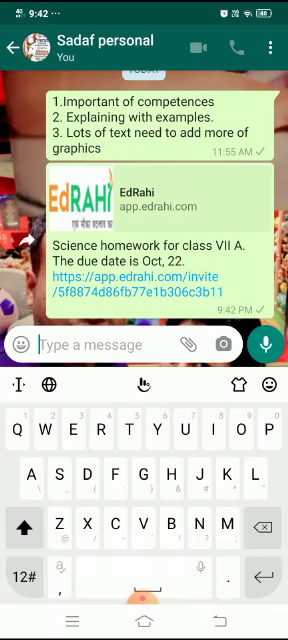